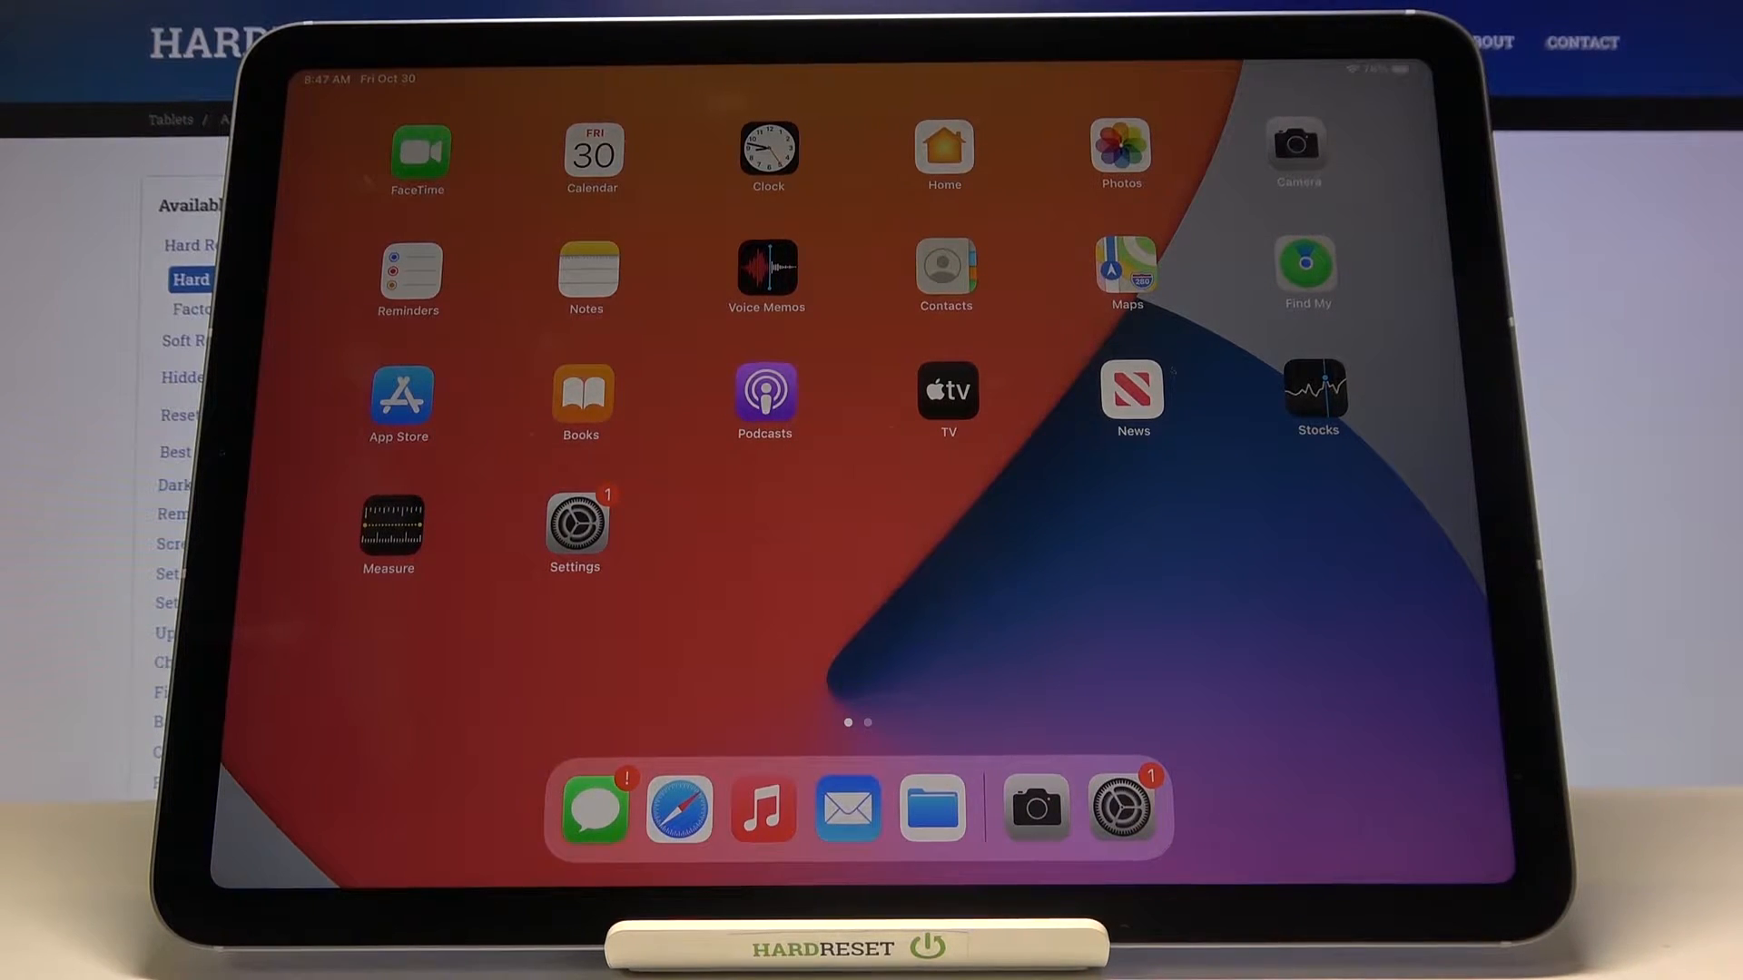
Launch Settings from the Home Screen, landing on the Wi-Fi page connected to HardReset.info
{"action": "left_click_drag", "start_coordinate": [1122, 808], "coordinate": [1084, 733]}
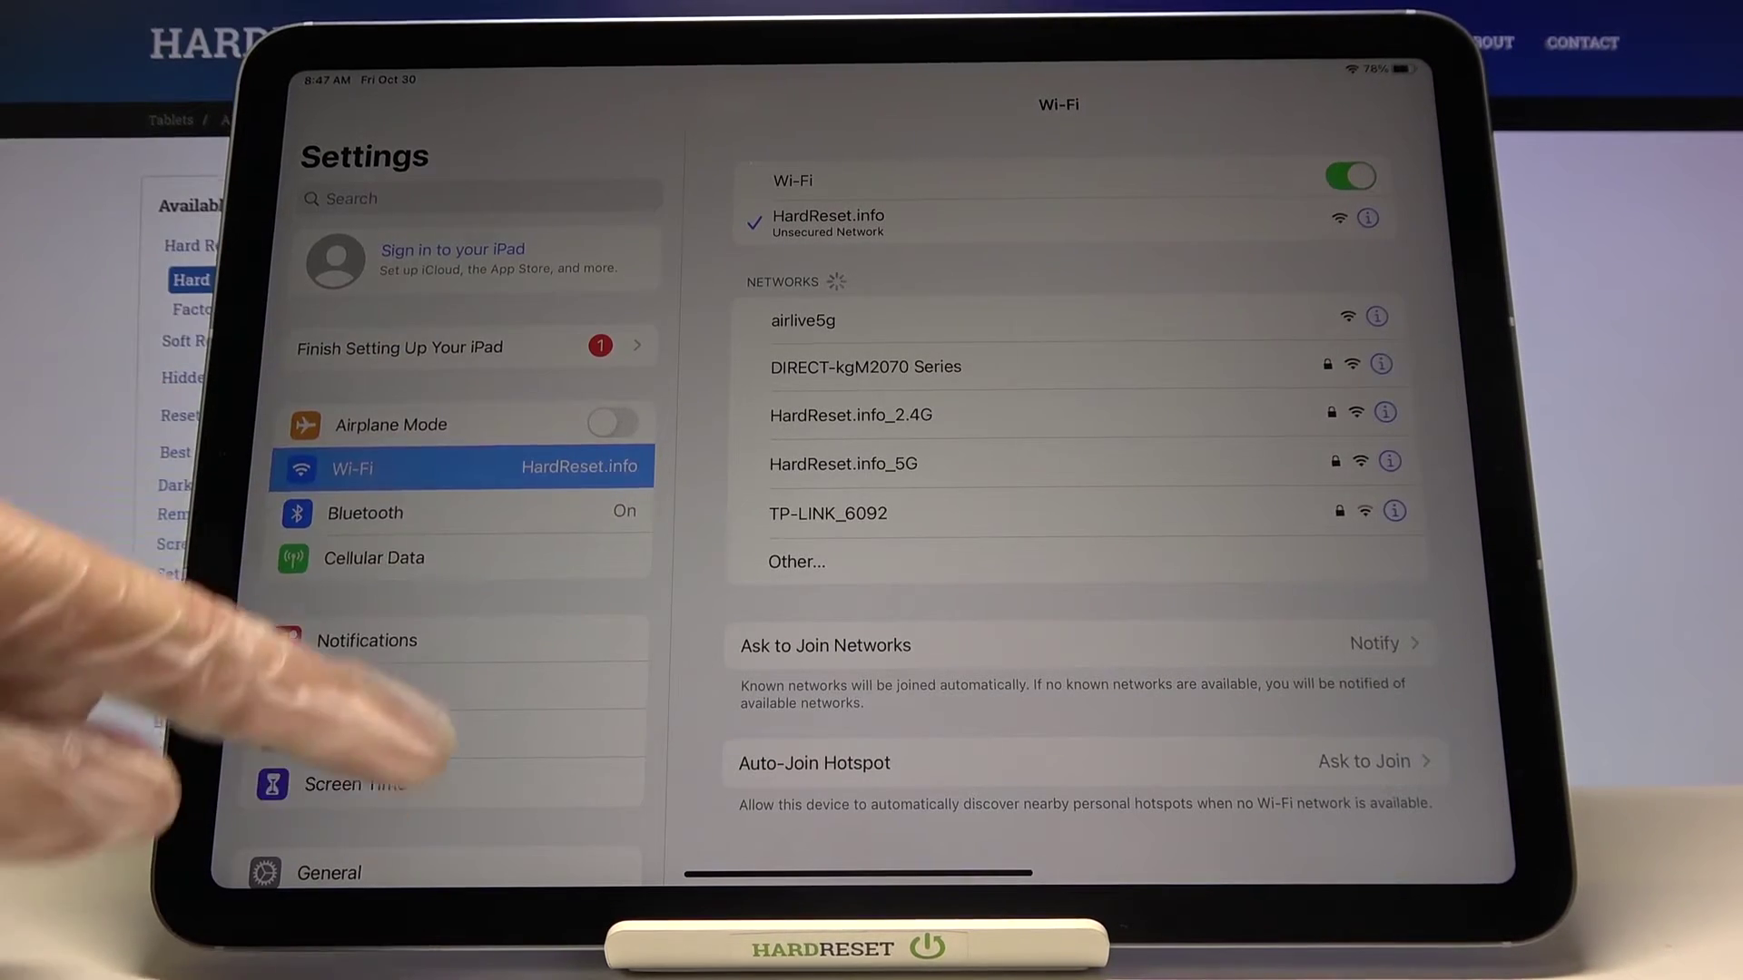
Scroll the Settings sidebar down to Camera and open its settings page
{"action": "scroll", "scroll_direction": "down", "scroll_amount": 3}
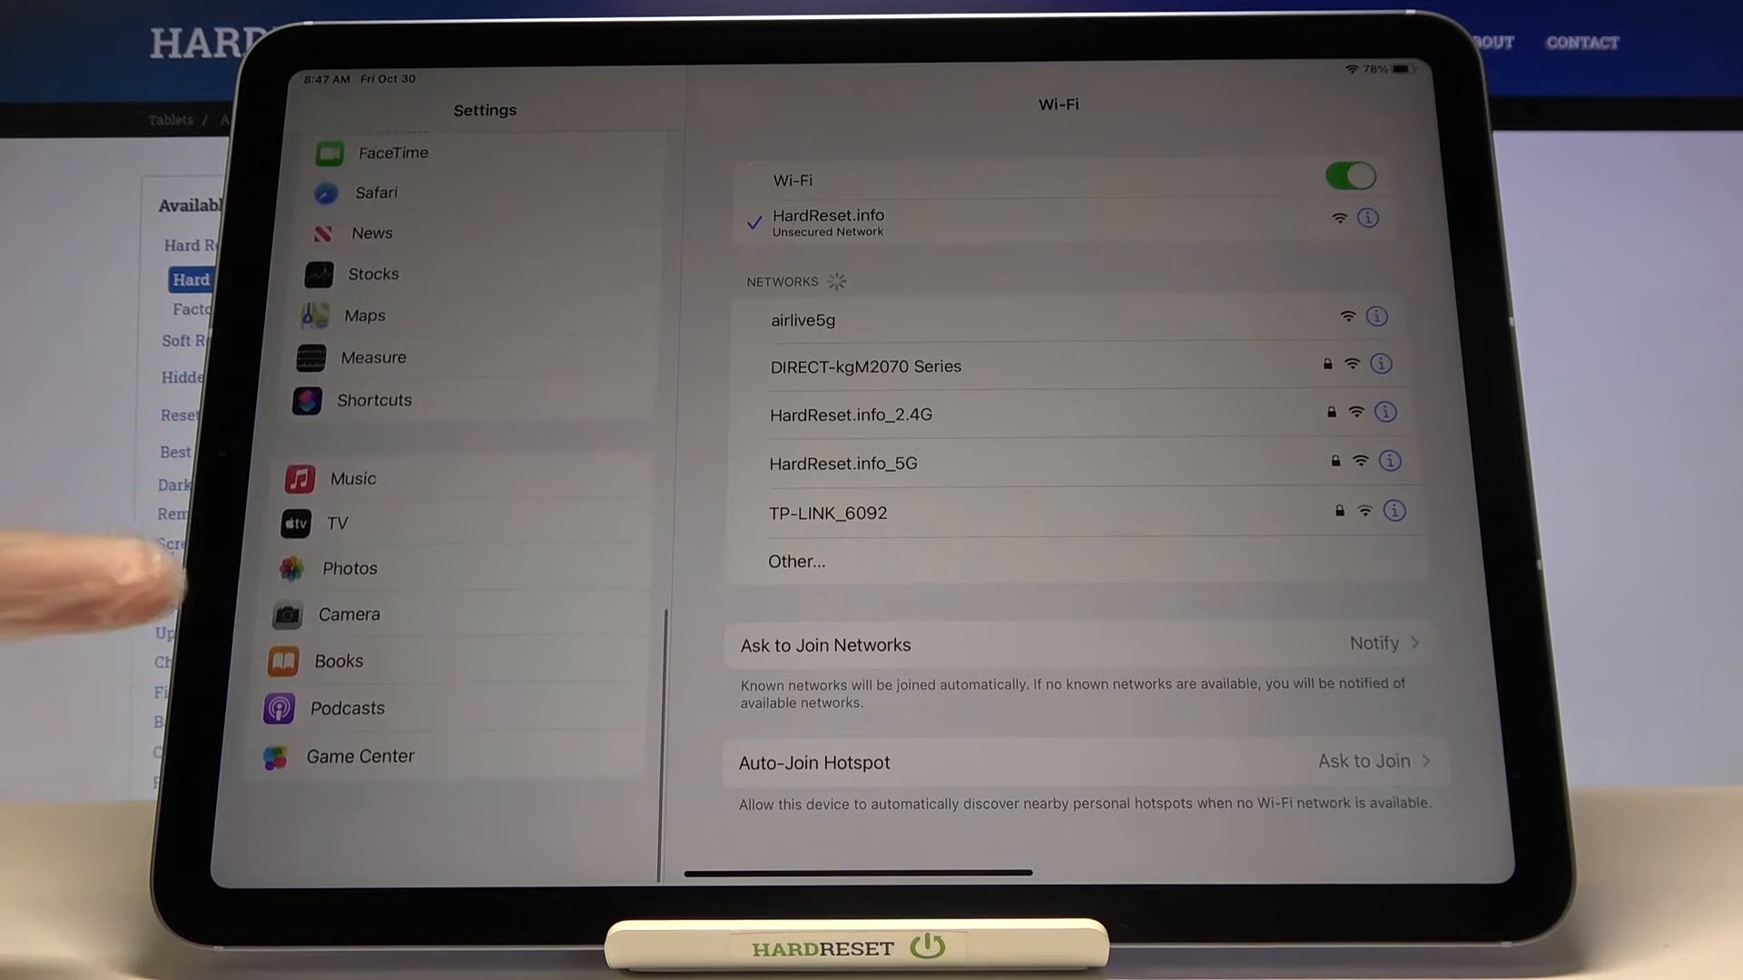
{"action": "left_click", "coordinate": [350, 618]}
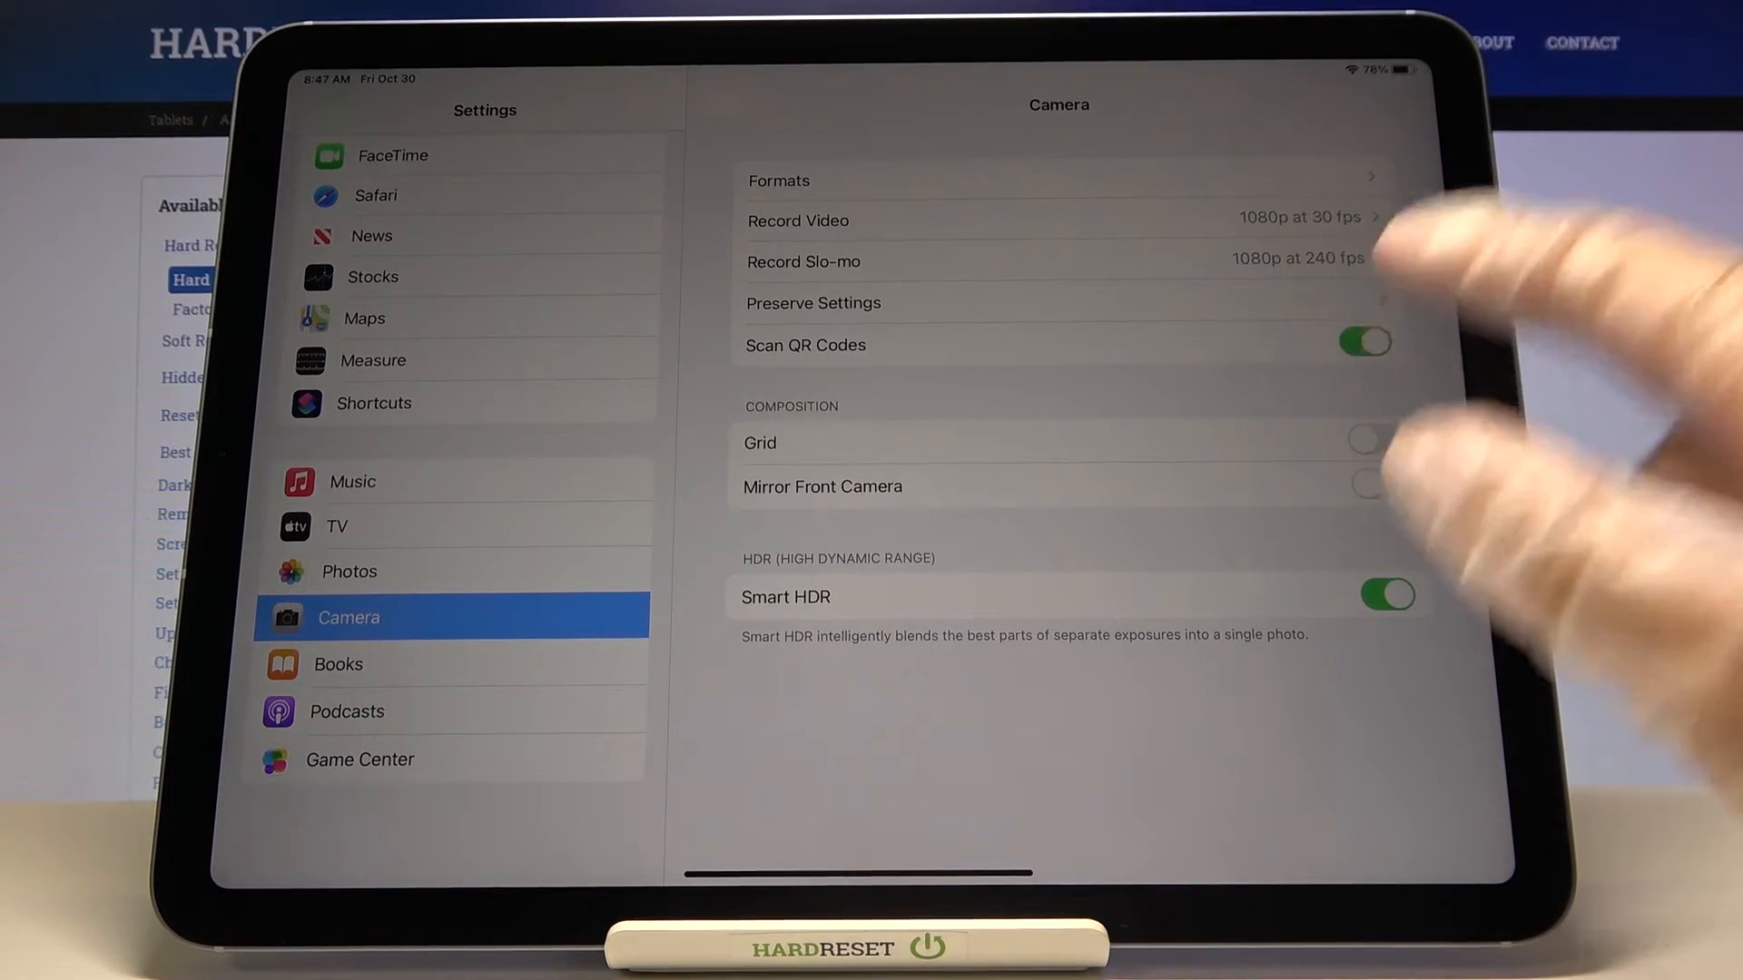
{"action": "left_click", "coordinate": [1370, 340]}
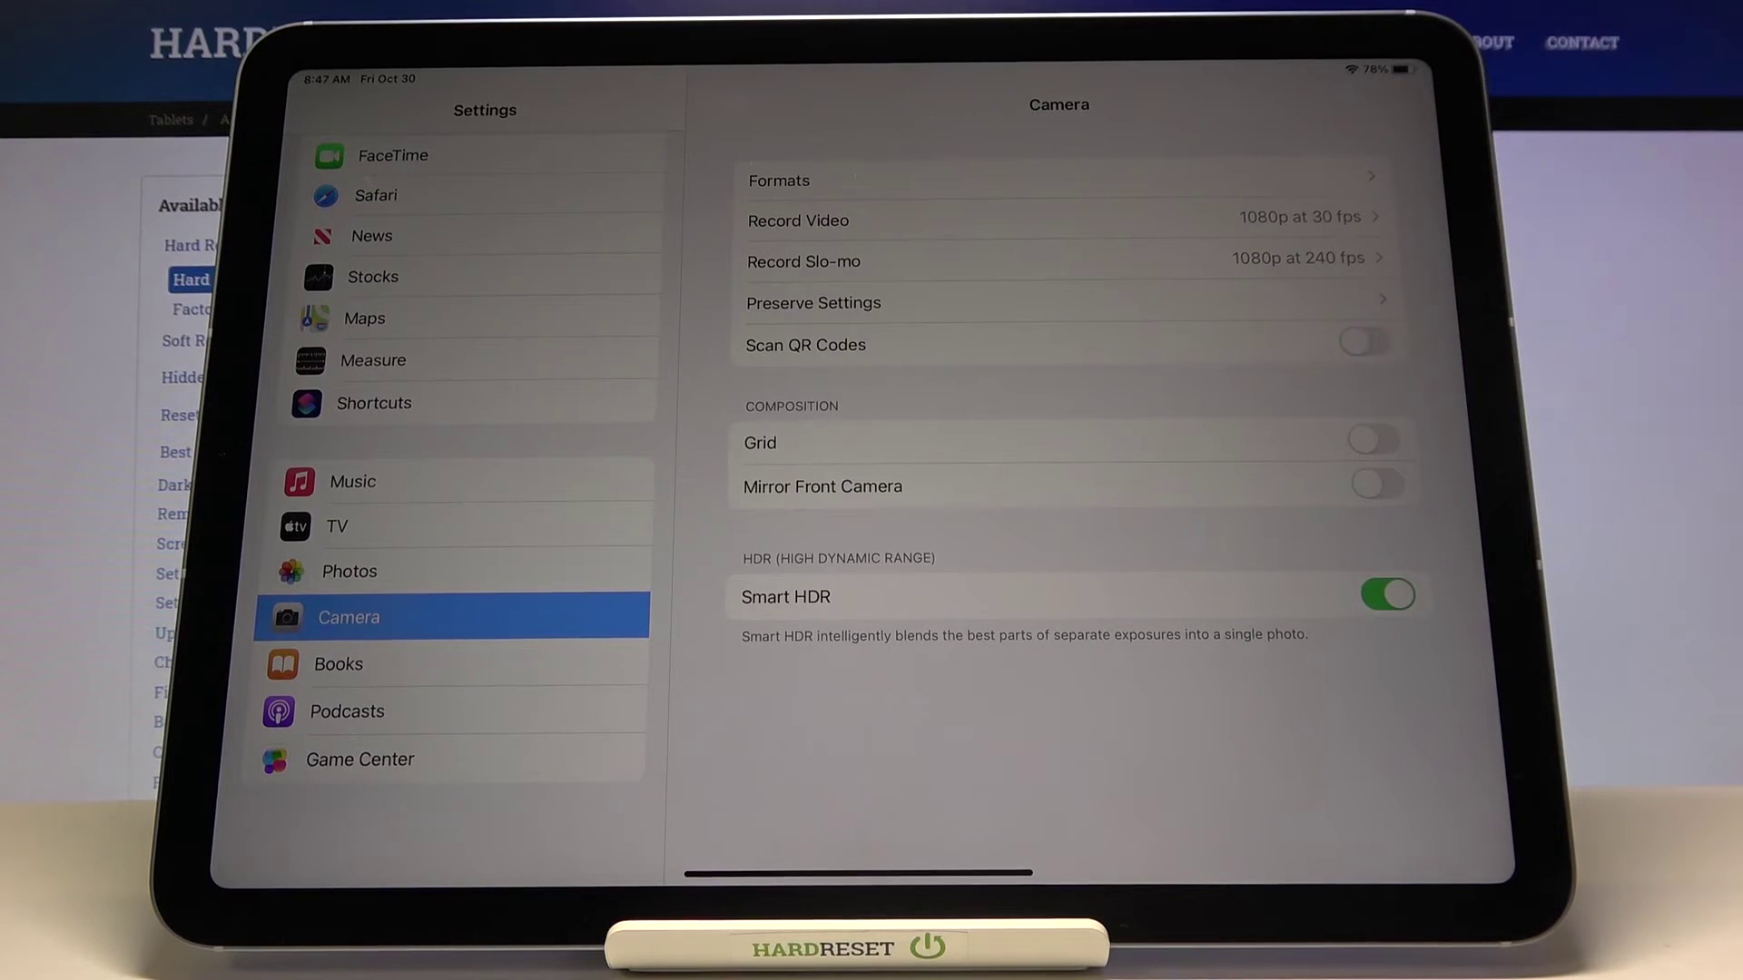
{"action": "left_click", "coordinate": [1379, 343]}
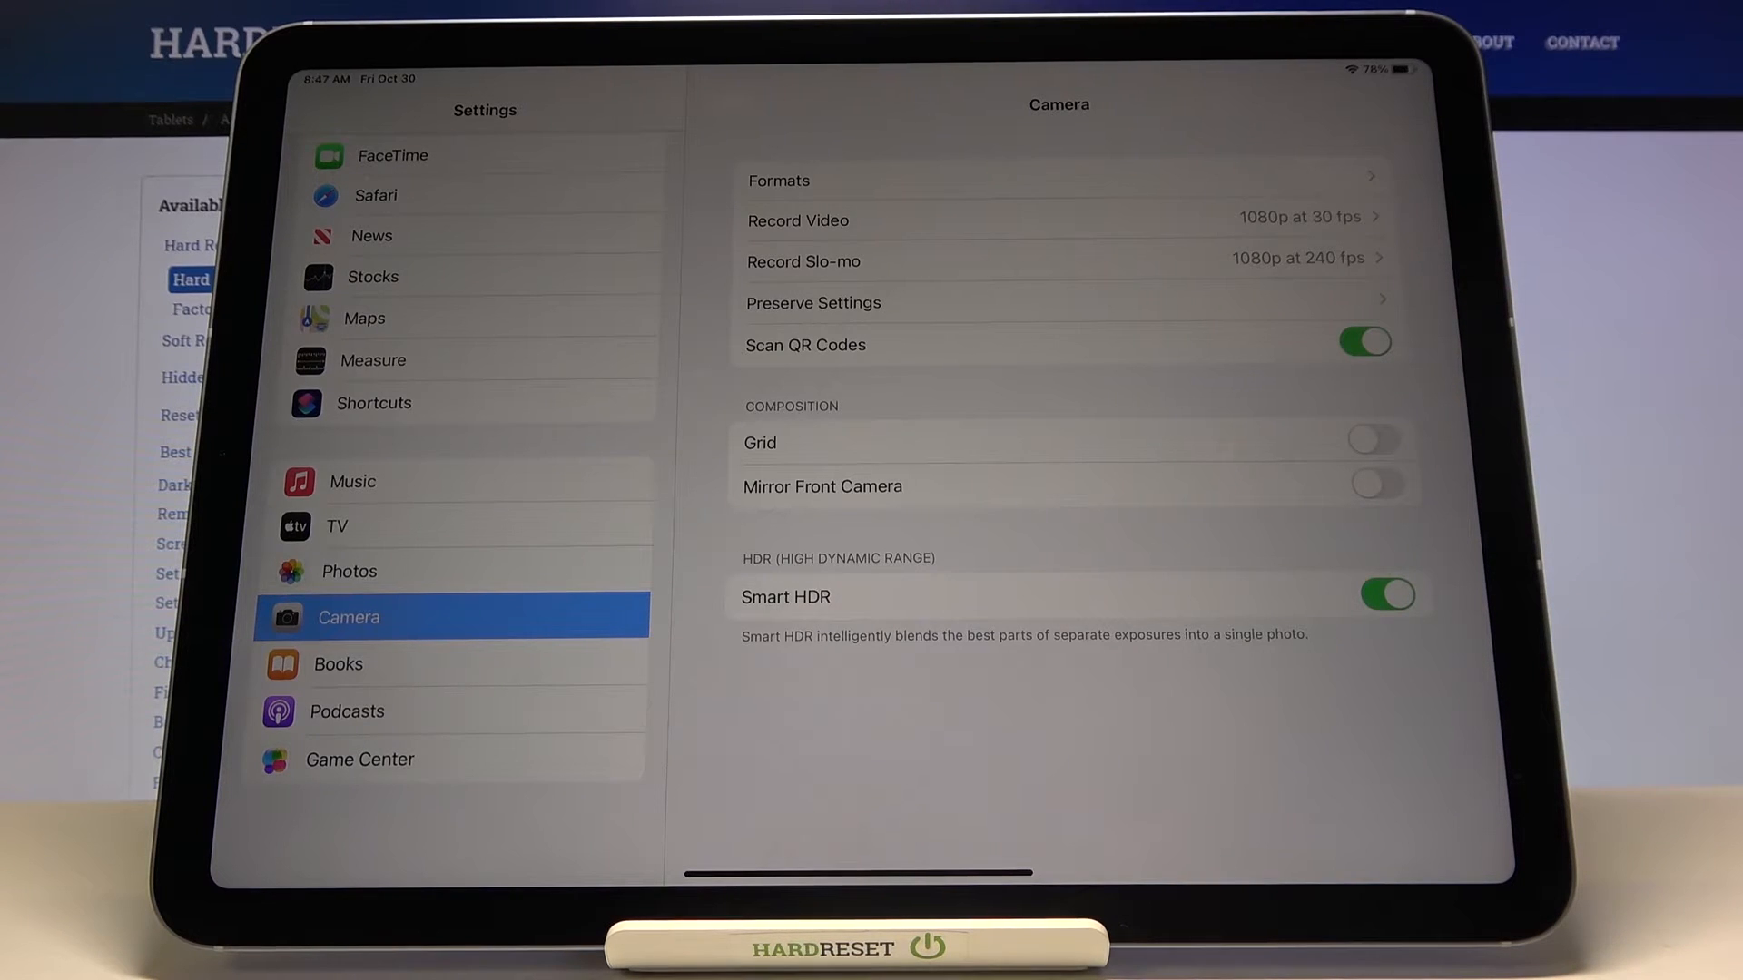